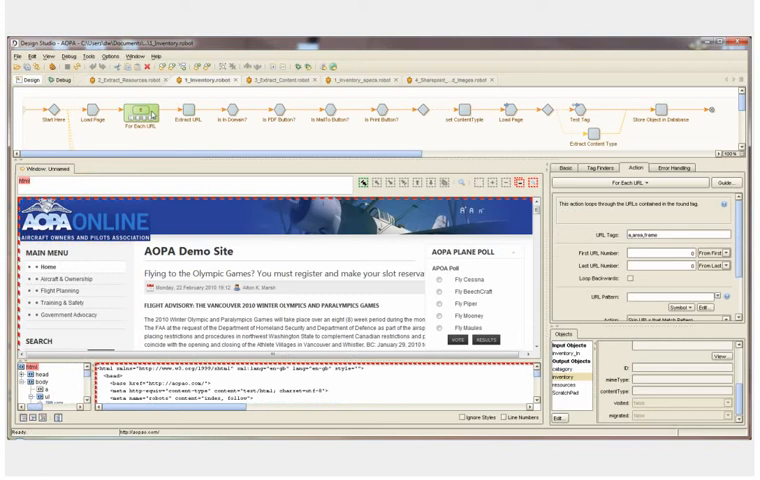
# Bring up the tag actions menu on the page content to insert a For Each URL loop
pyautogui.rightClick(148, 118)
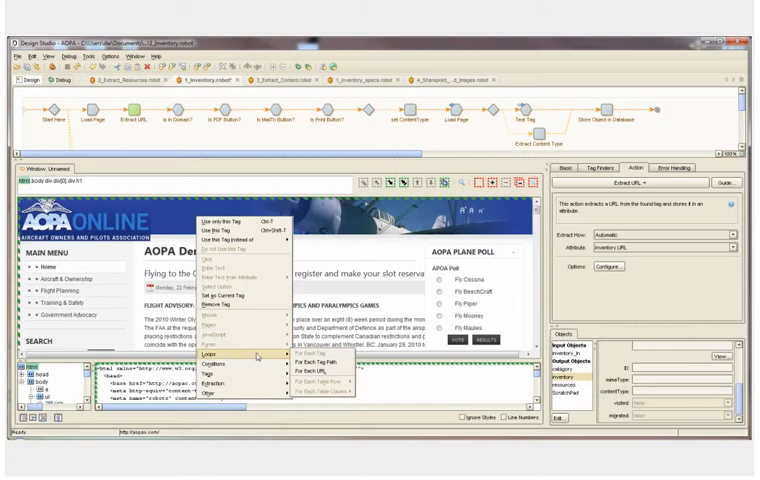
pyautogui.moveTo(322, 373)
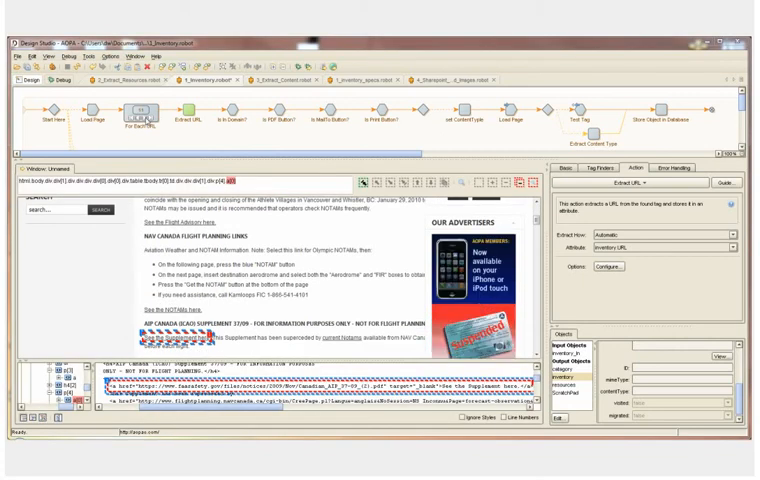
# Scroll the browser view down to the PDF link the URL loop has reached
pyautogui.scroll(-3)
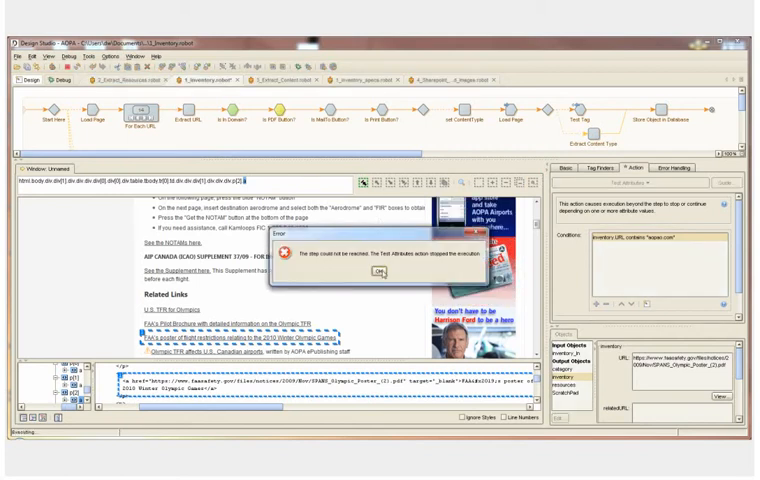
# Dismiss the 'step could not be reached' error raised by the Is In Domain? test on the FAA PDF link
pyautogui.click(383, 272)
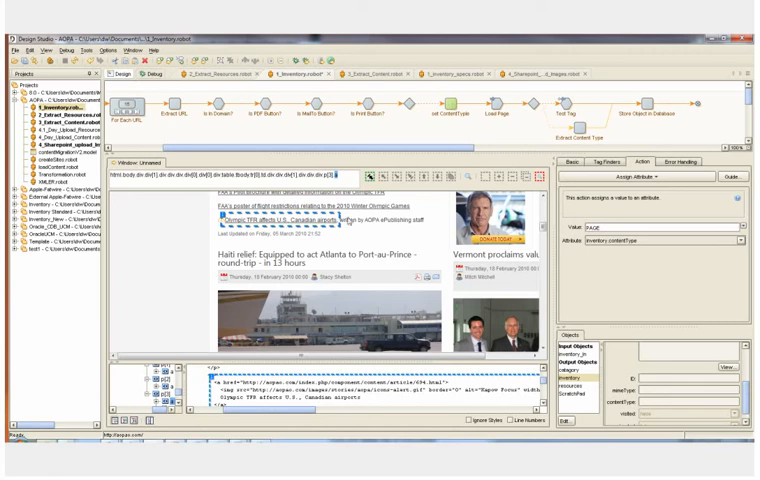
pyautogui.moveTo(511, 110)
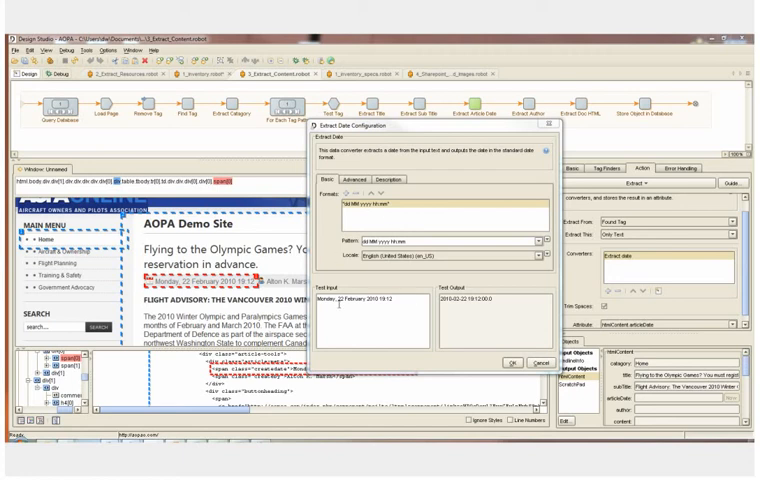
pyautogui.moveTo(484, 306)
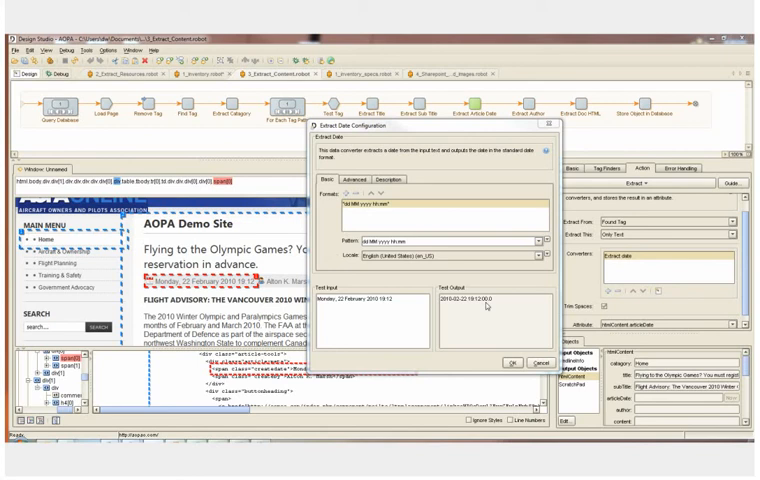
pyautogui.moveTo(490, 307)
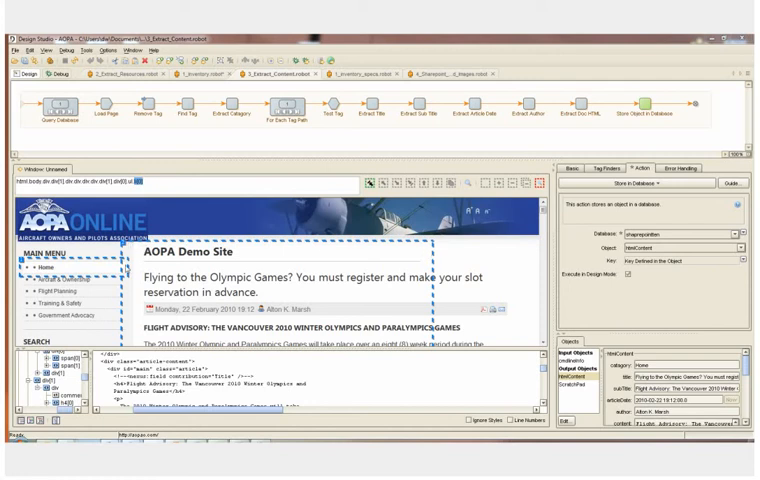
pyautogui.moveTo(520, 289)
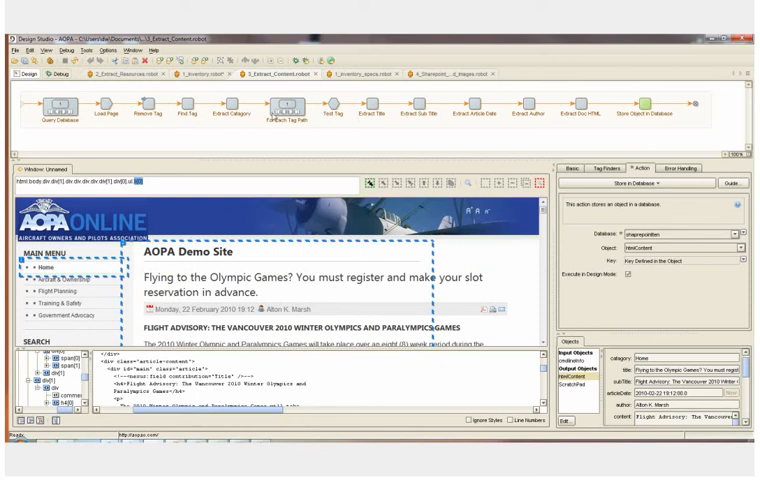
pyautogui.moveTo(537, 120)
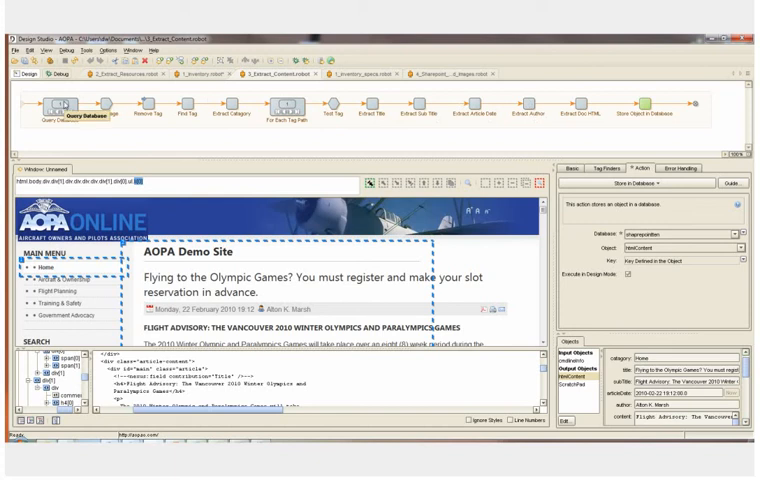
# Revisit the database query step, then choose the failure action for Extract Sub Title under Error Handling
pyautogui.click(322, 117)
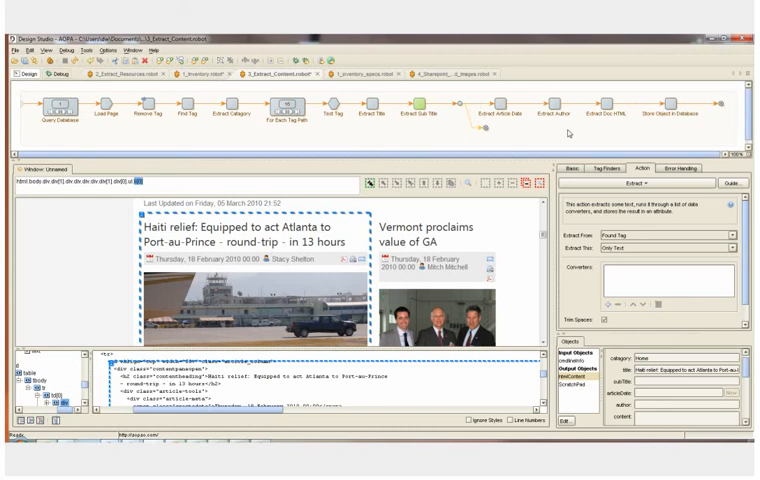
pyautogui.moveTo(389, 125)
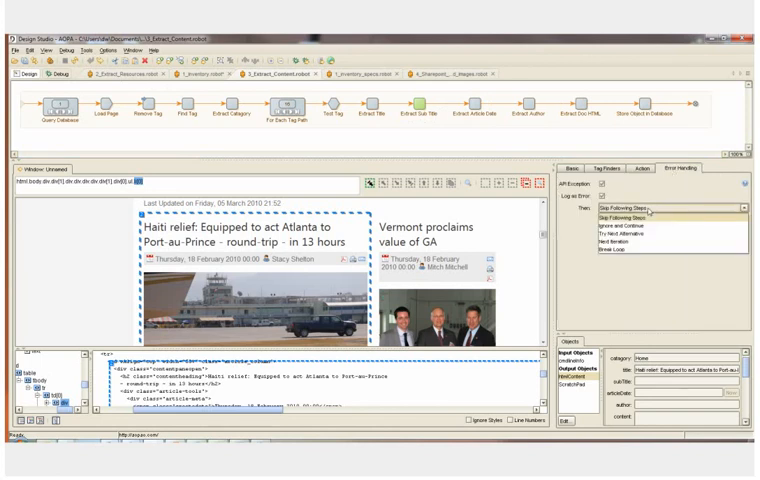
pyautogui.click(620, 225)
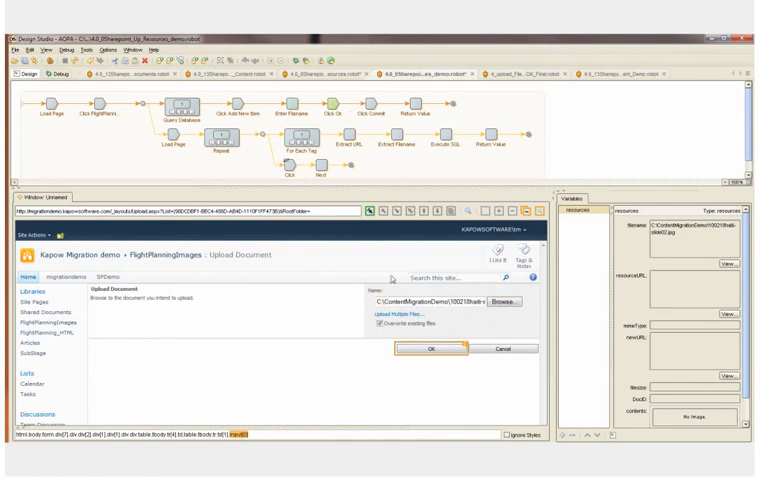
# Switch to the Up_Resources robot whose Extract URL step stores the image link in resources.newURL
pyautogui.click(423, 348)
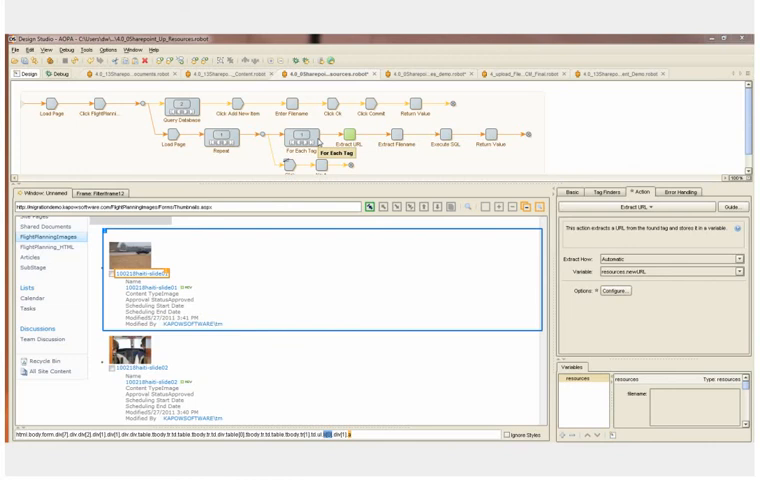
# Advance the For Each Tag loop to the Click step on the library's next-page link
pyautogui.click(192, 145)
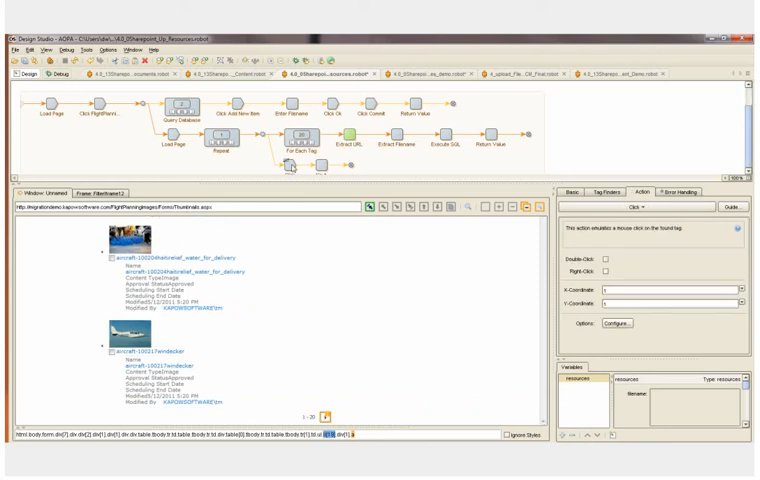
pyautogui.moveTo(322, 187)
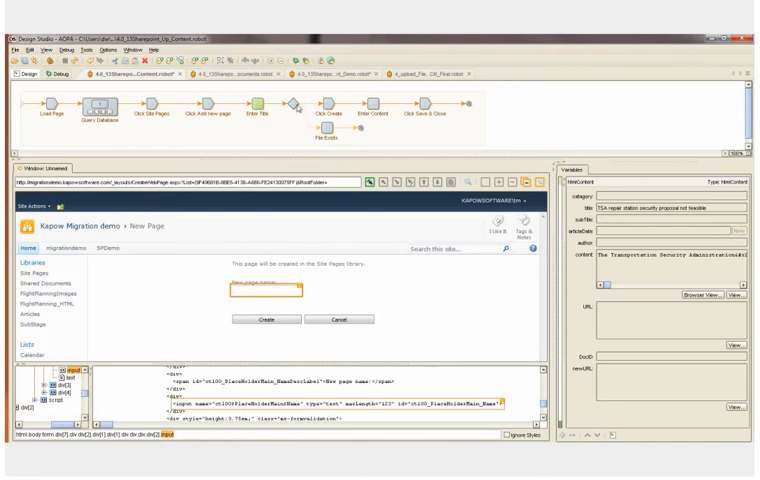
# Name the page 'TSA_repair_station_sec' and run through Click Create into Enter Content
pyautogui.write('TSA_repair_station_sec')
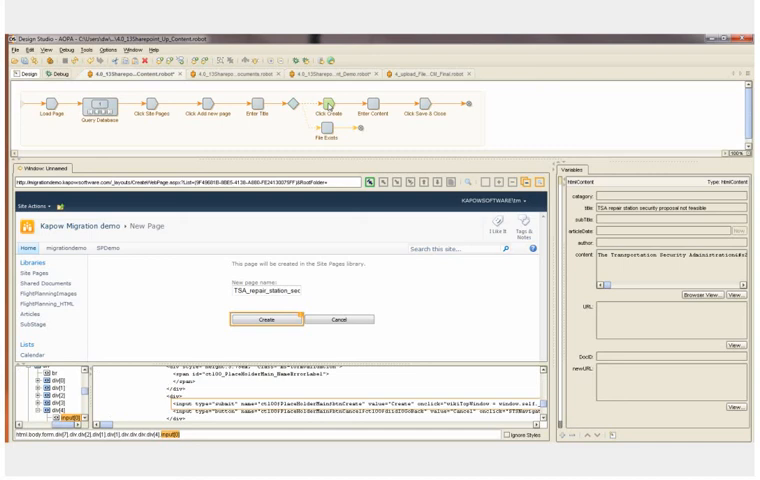
pyautogui.click(267, 318)
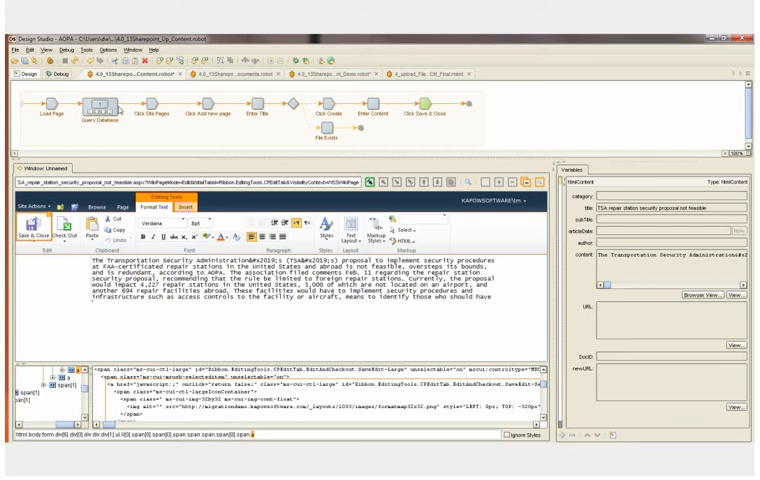
pyautogui.moveTo(225, 113)
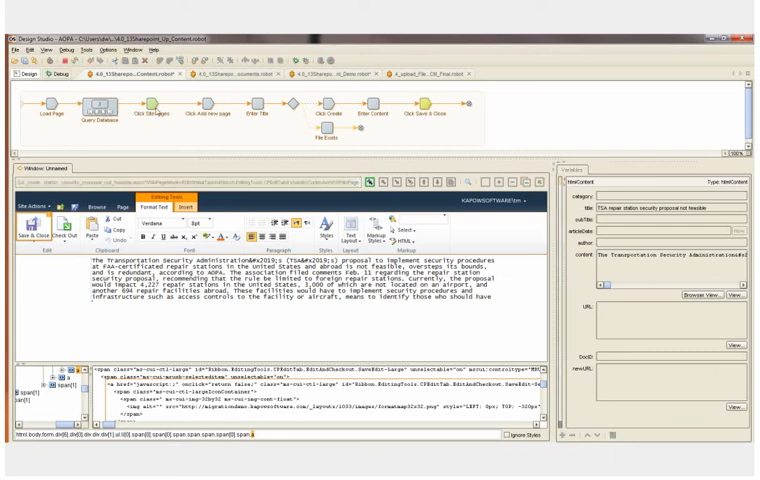
pyautogui.click(200, 107)
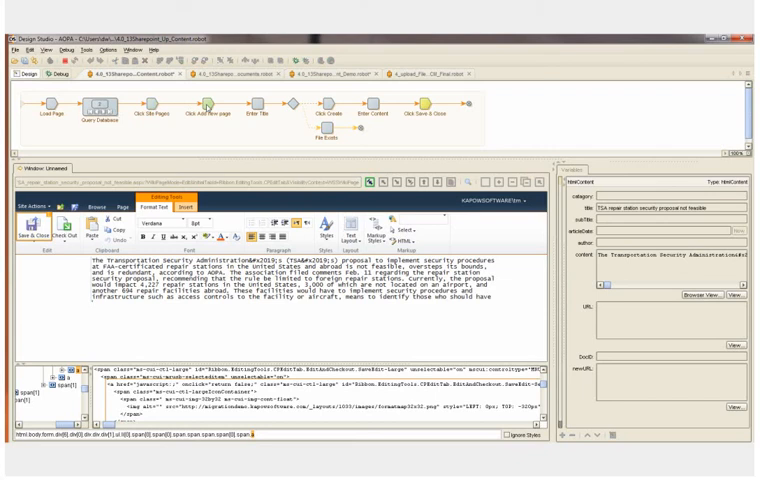